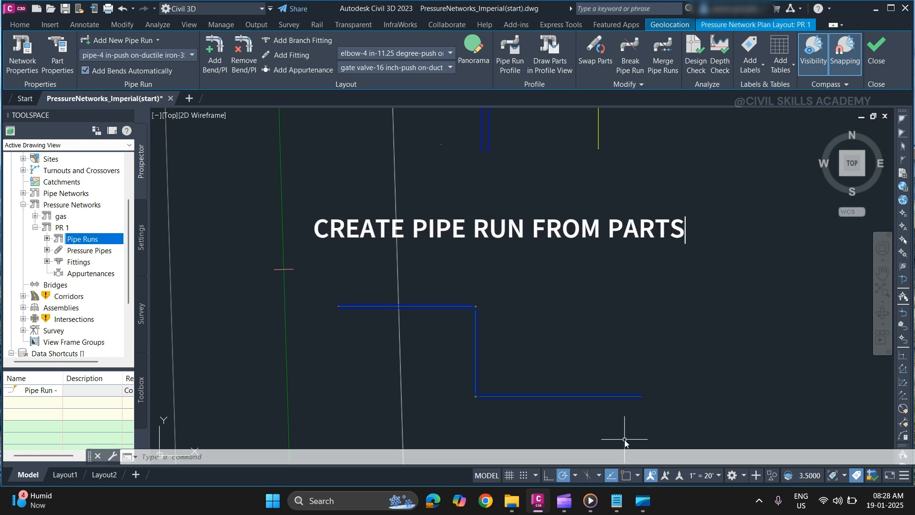
# Step: Review the tutorial notes, then inspect one of the pressure pipes in the drawing
pyautogui.click(615, 500)
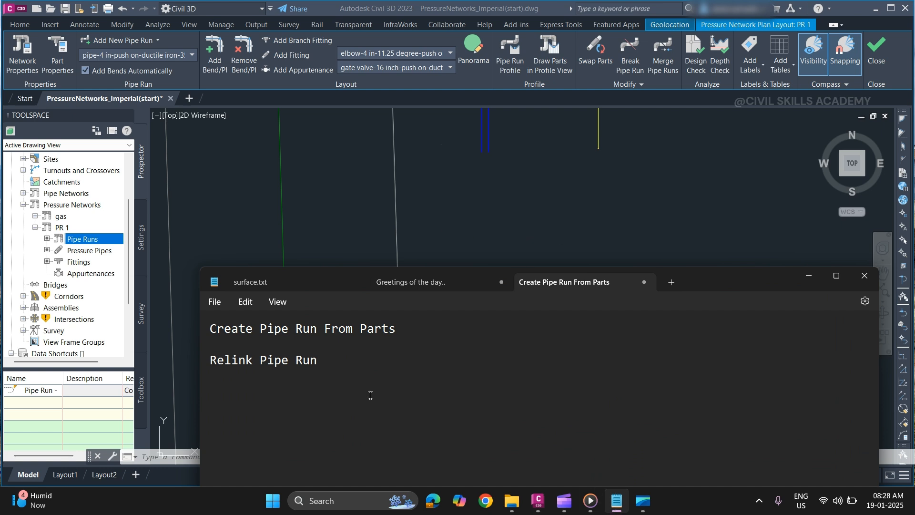
pyautogui.click(317, 359)
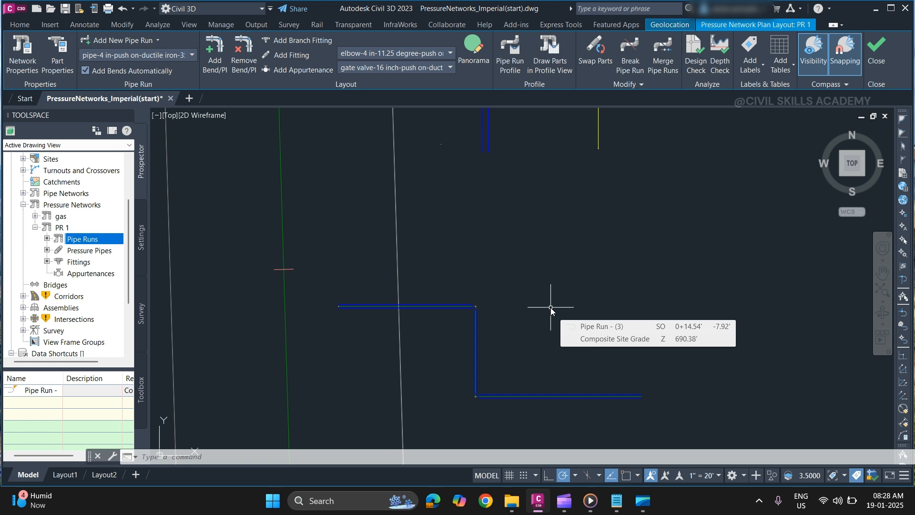
pyautogui.moveTo(549, 313)
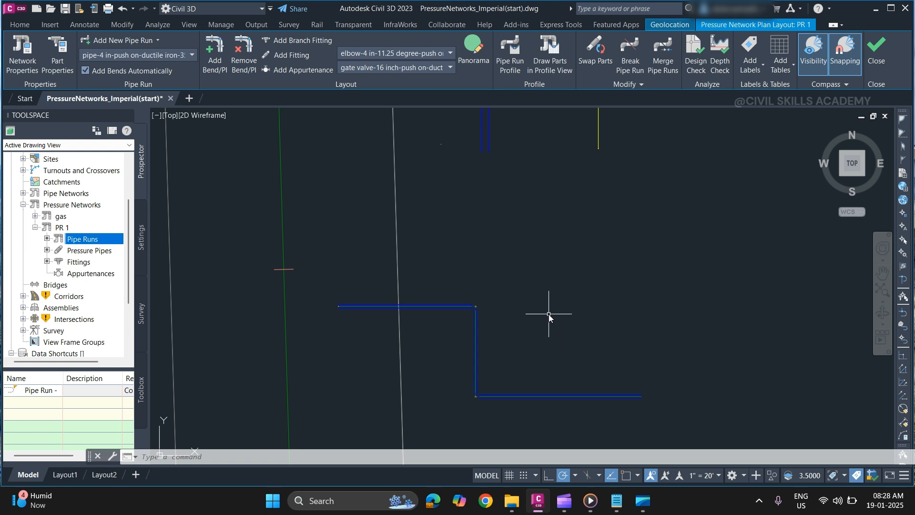
pyautogui.moveTo(547, 320)
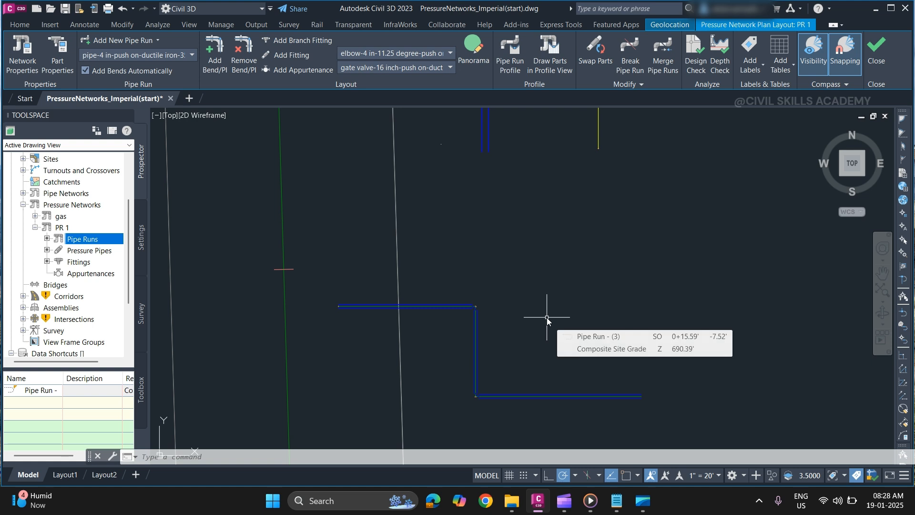
pyautogui.moveTo(511, 325)
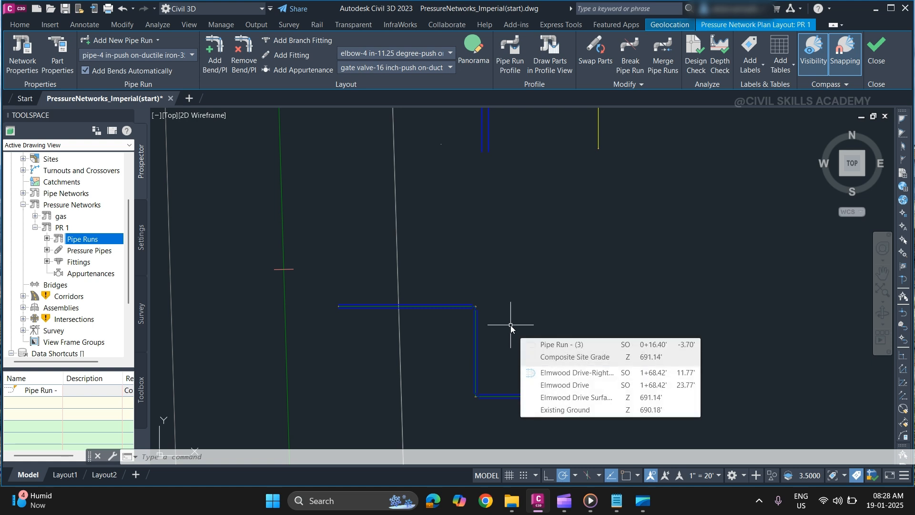
pyautogui.click(510, 325)
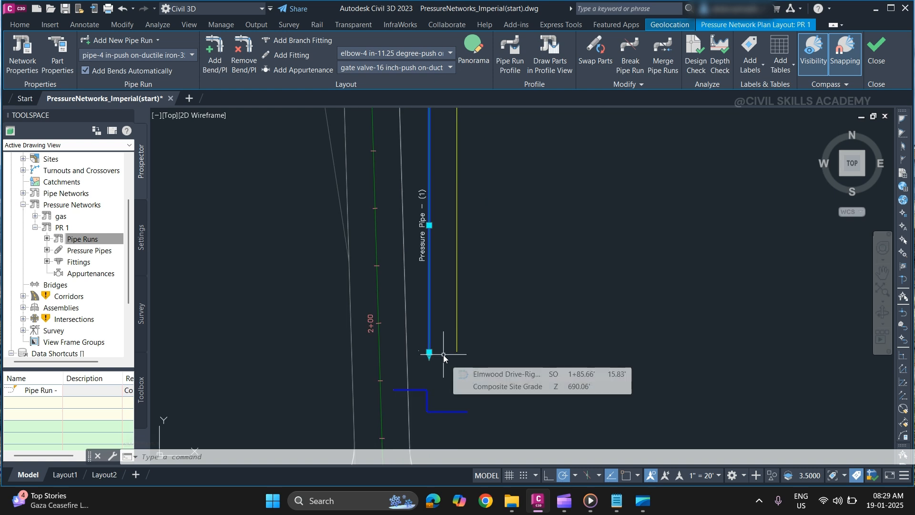
pyautogui.moveTo(412, 409)
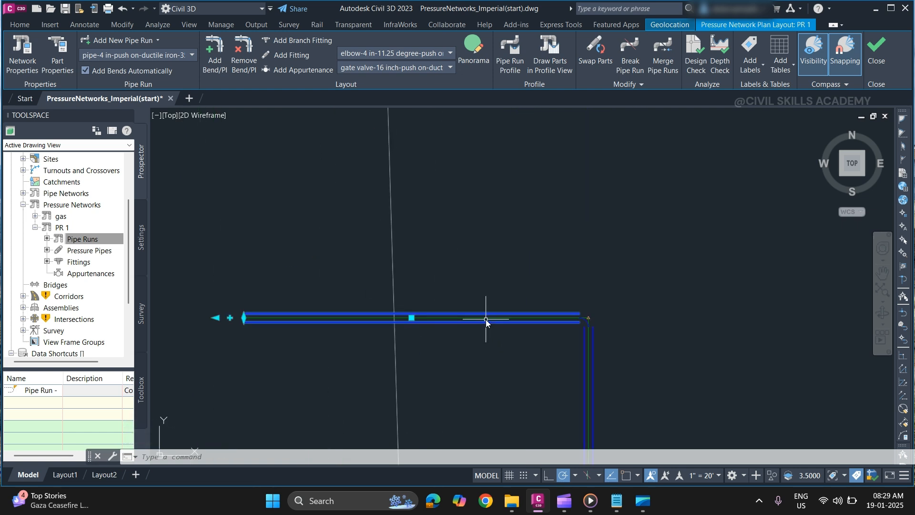
pyautogui.moveTo(485, 321)
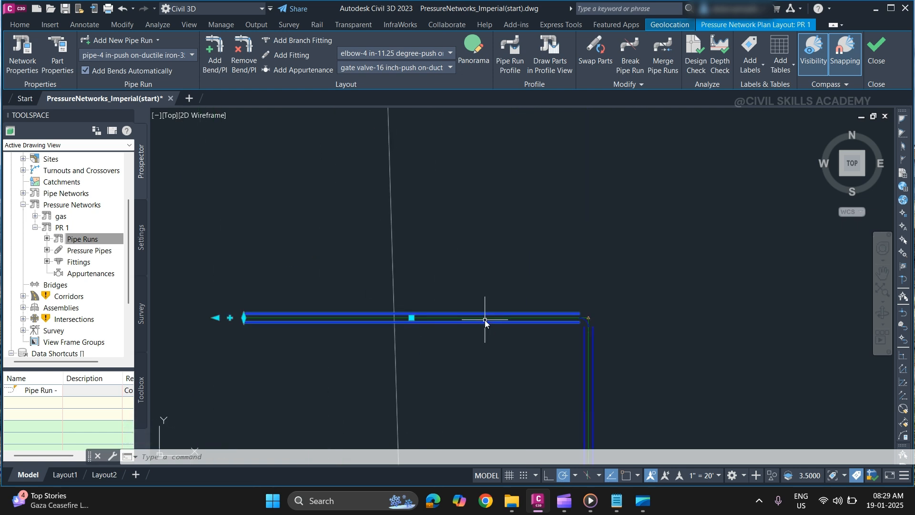
pyautogui.moveTo(485, 321)
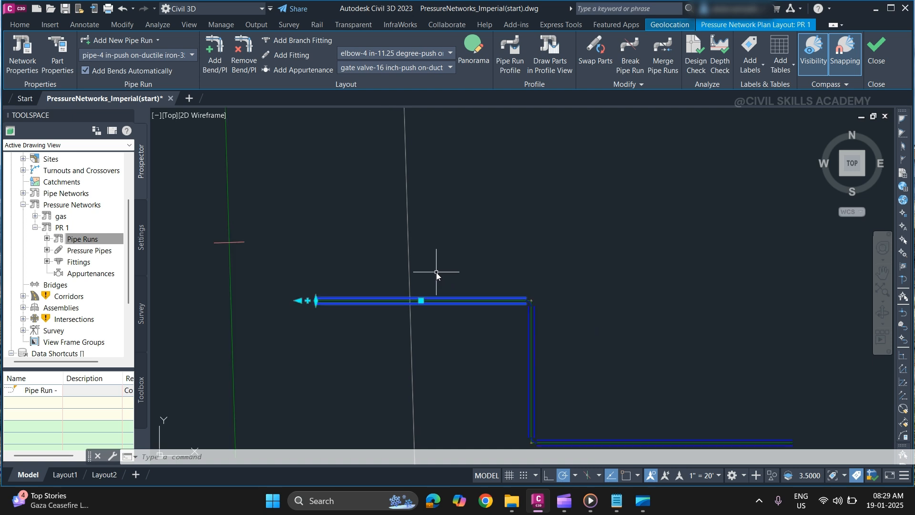
pyautogui.moveTo(437, 274)
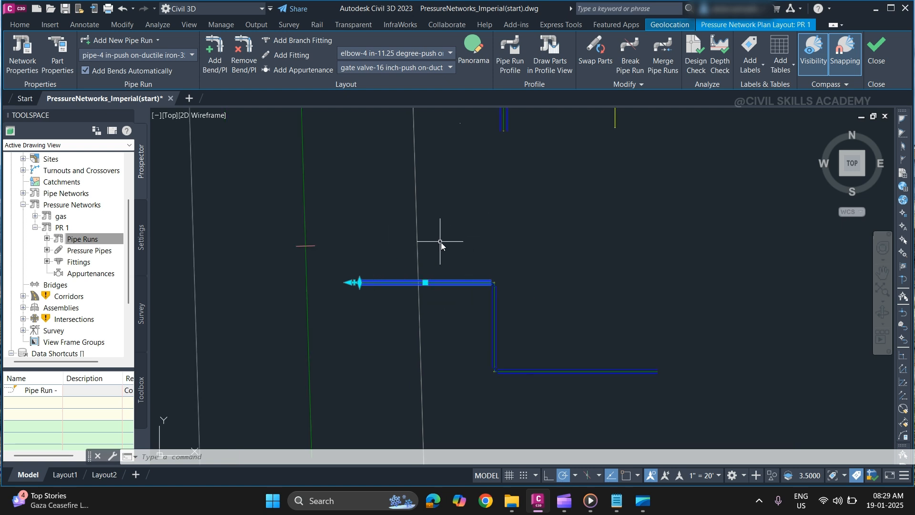
pyautogui.moveTo(563, 397)
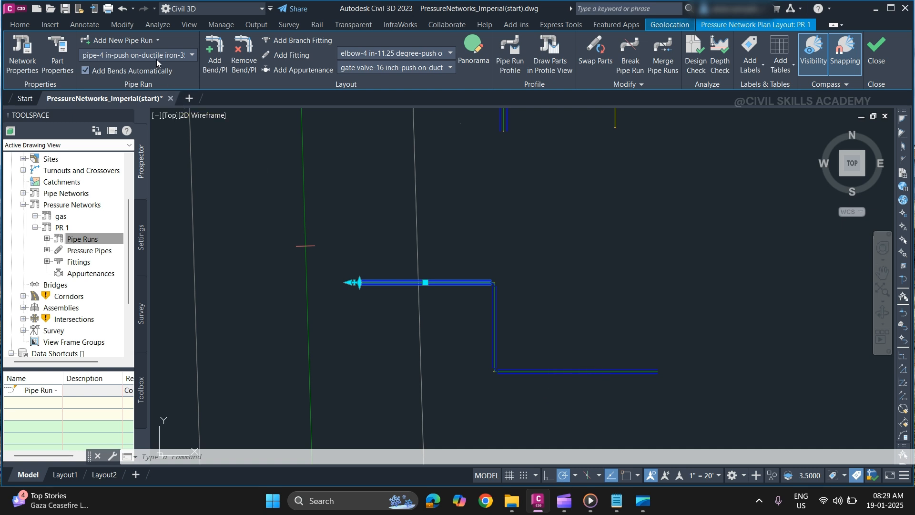
# Step: Start Create Pipe Run from Parts from the Add New Pipe Run options
pyautogui.click(156, 40)
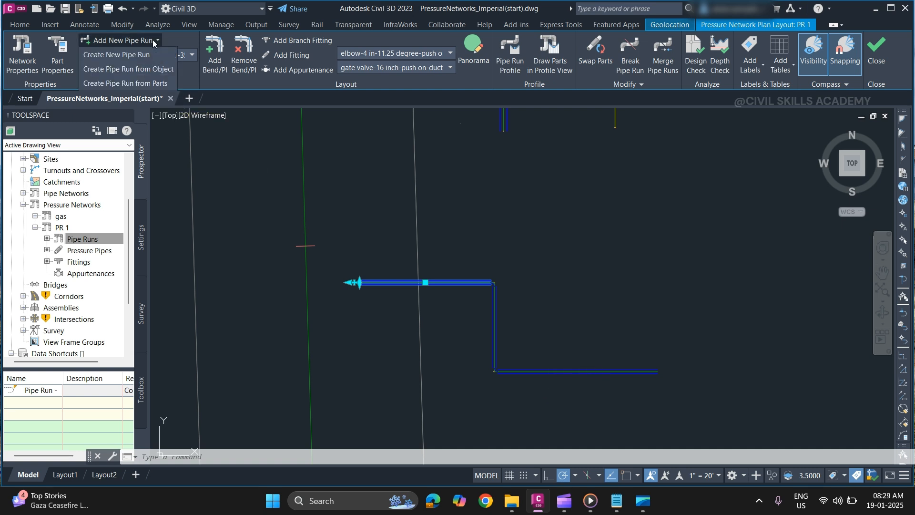
pyautogui.moveTo(127, 83)
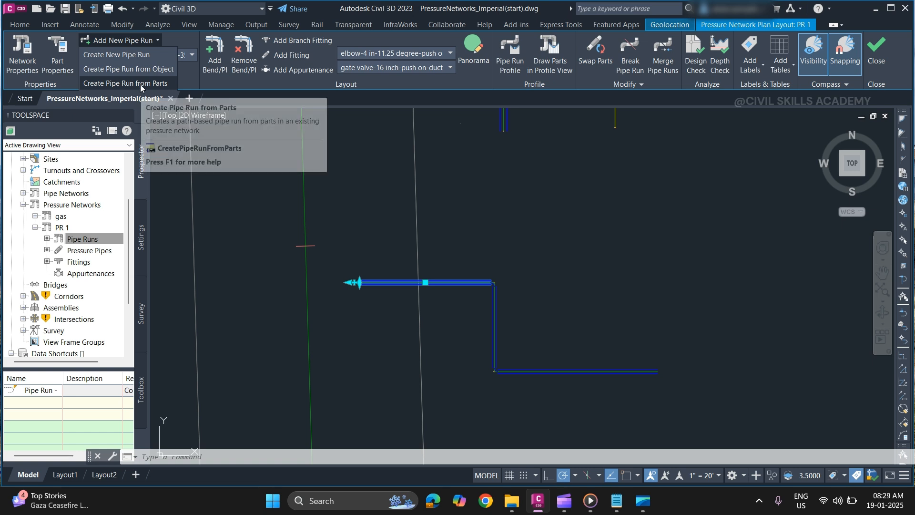
pyautogui.click(126, 83)
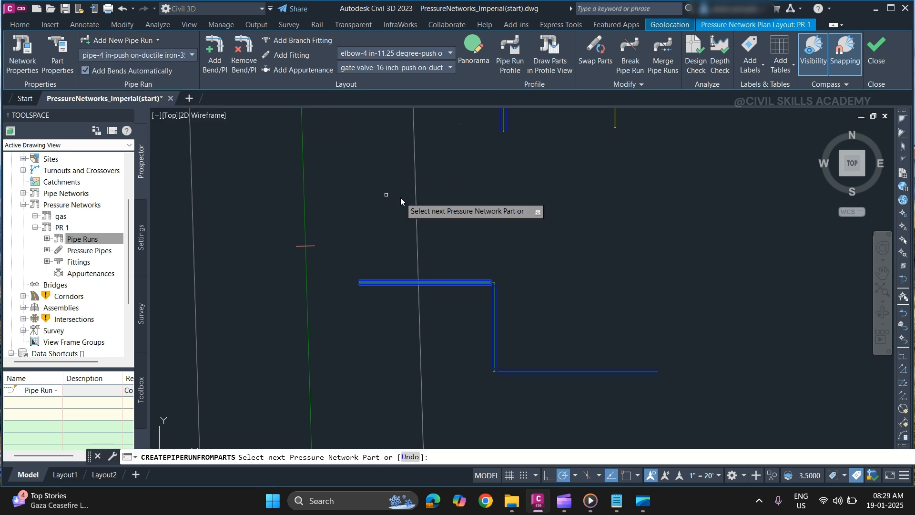
pyautogui.moveTo(471, 248)
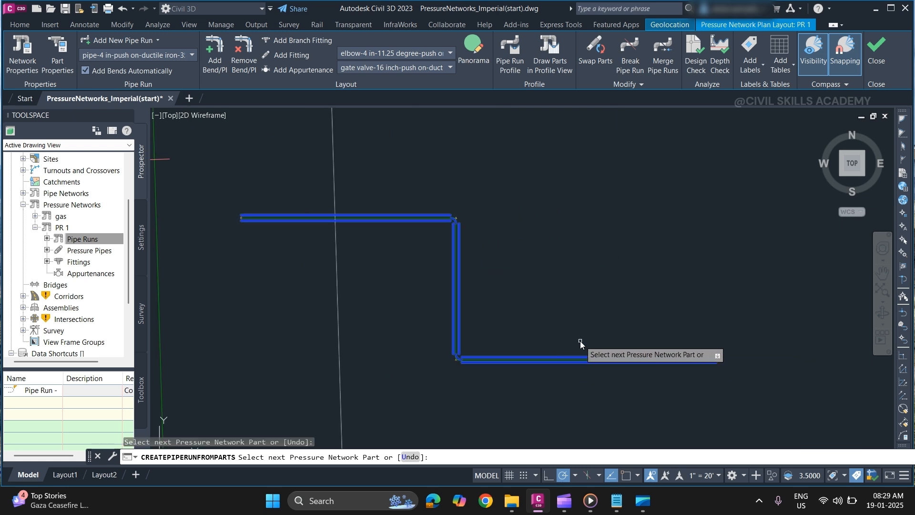
pyautogui.moveTo(452, 242)
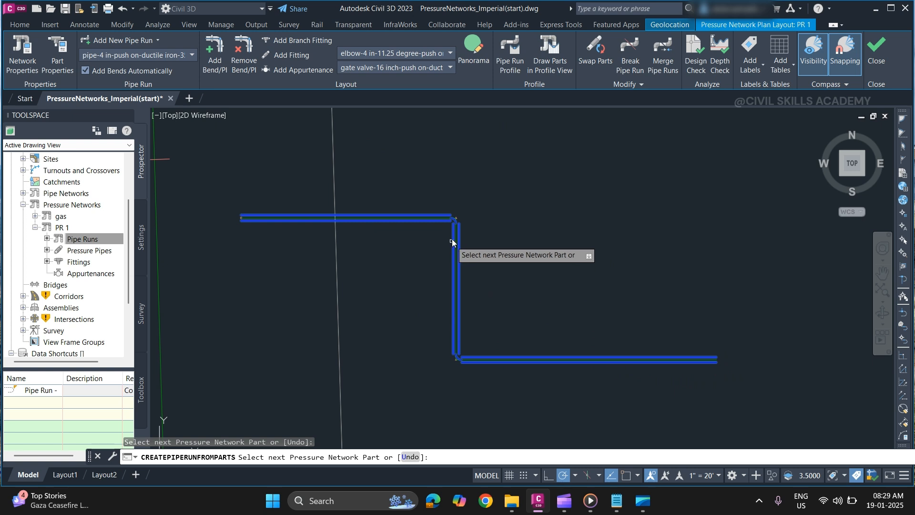
pyautogui.moveTo(495, 318)
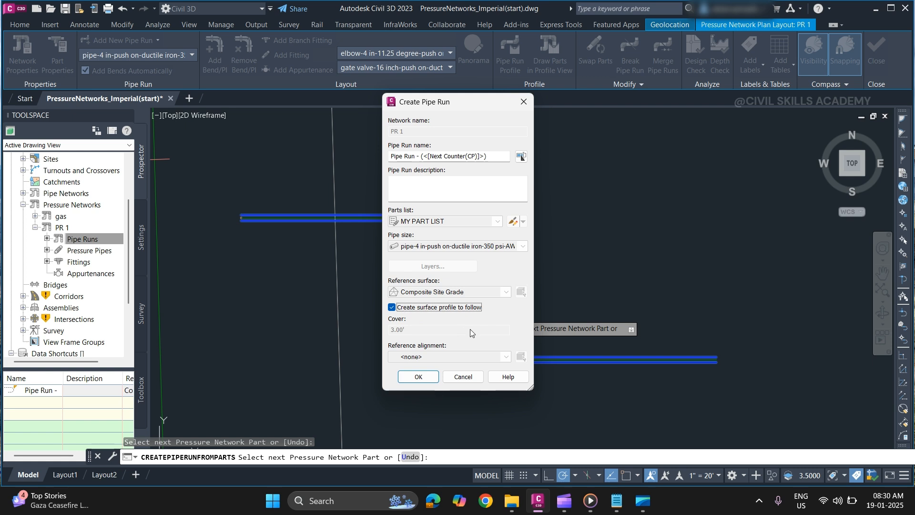
# Step: Select the remaining pipe so the second pipe run appears under PR 1
pyautogui.click(417, 377)
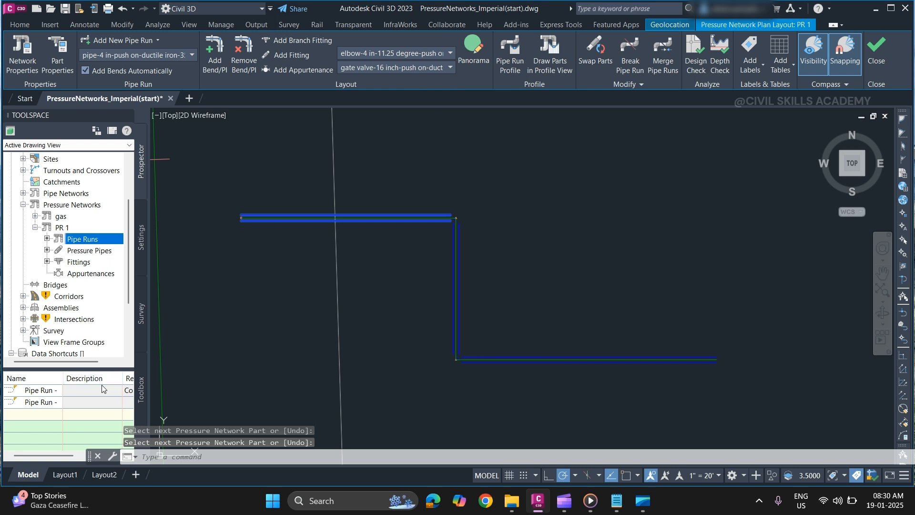
pyautogui.moveTo(44, 402)
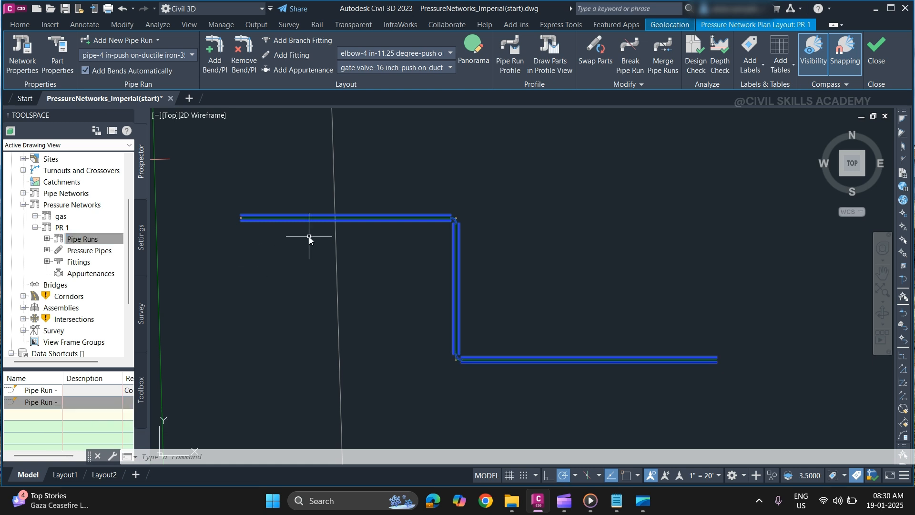
pyautogui.moveTo(371, 337)
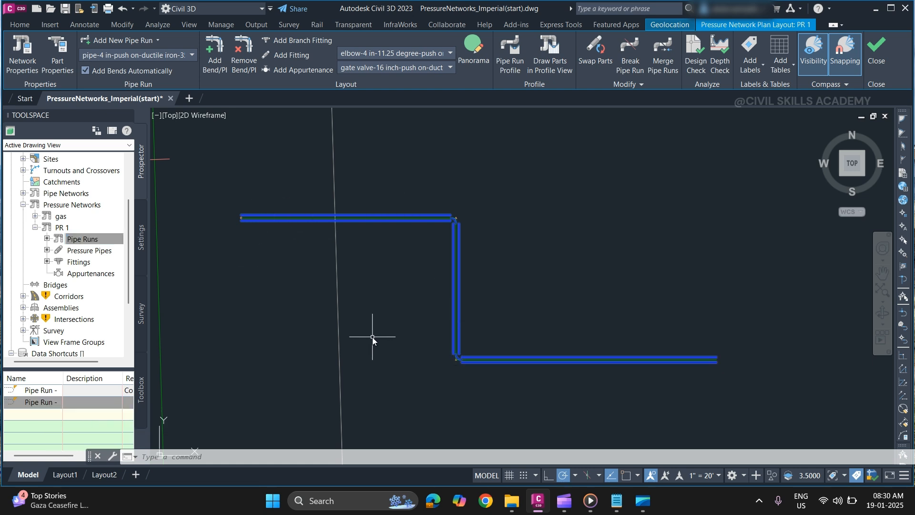
pyautogui.moveTo(378, 339)
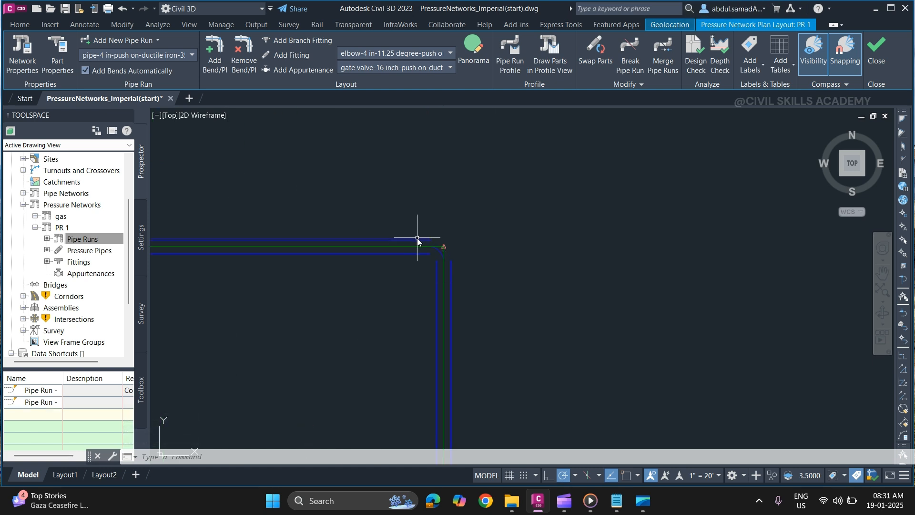
pyautogui.moveTo(439, 239)
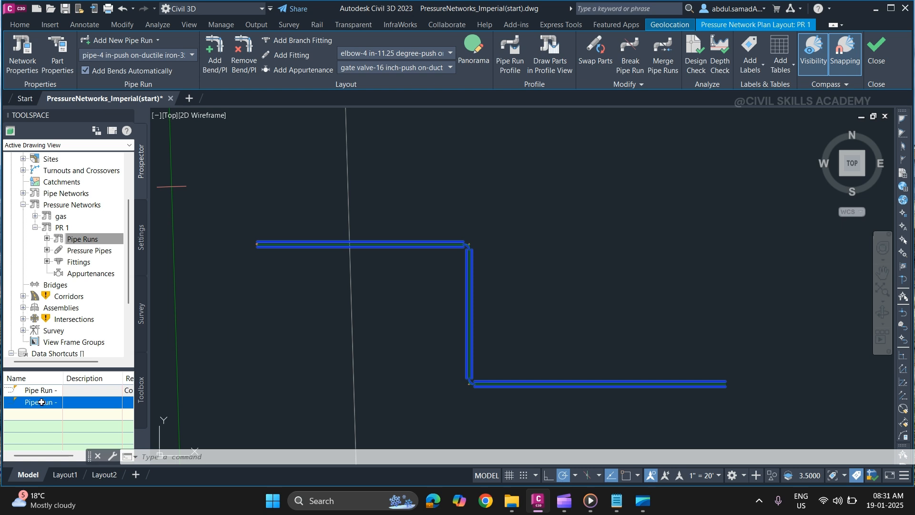
pyautogui.moveTo(39, 402)
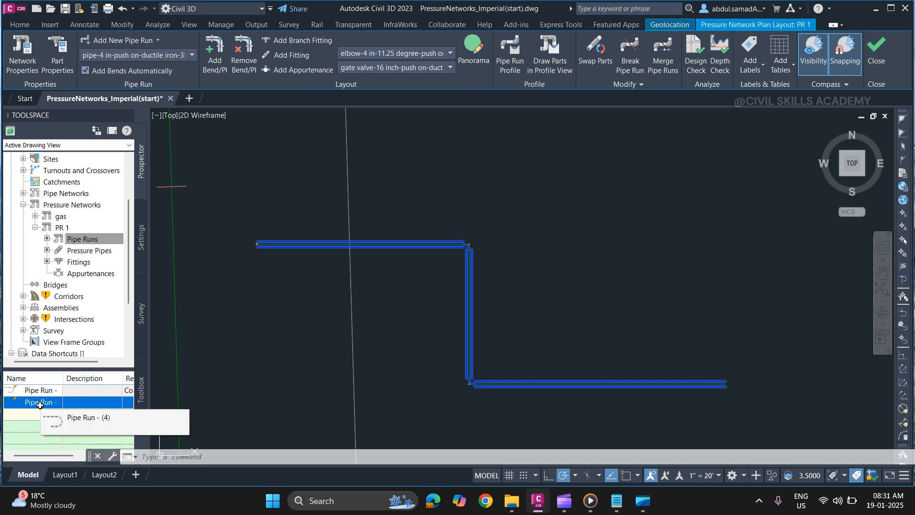
# Step: Detach the second pipe run from its parts via Prospector, leaving one run under PR 1
pyautogui.rightClick(35, 402)
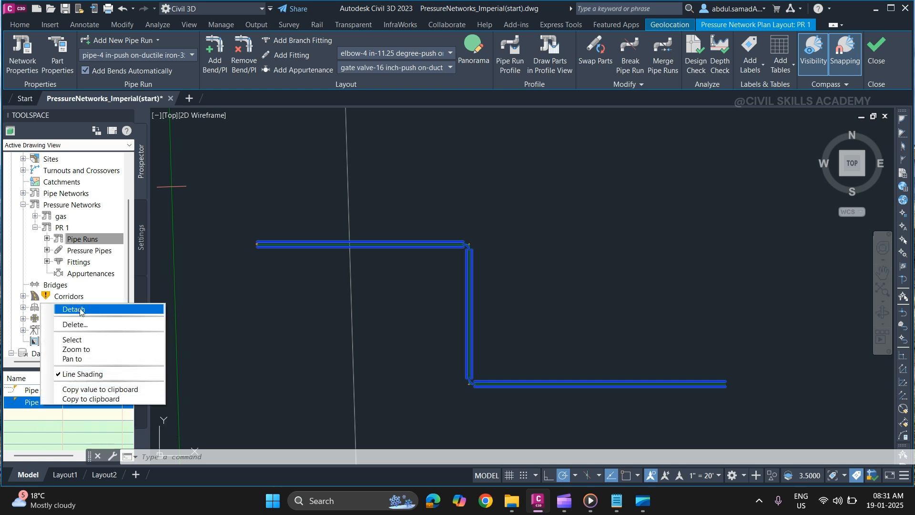
pyautogui.click(72, 309)
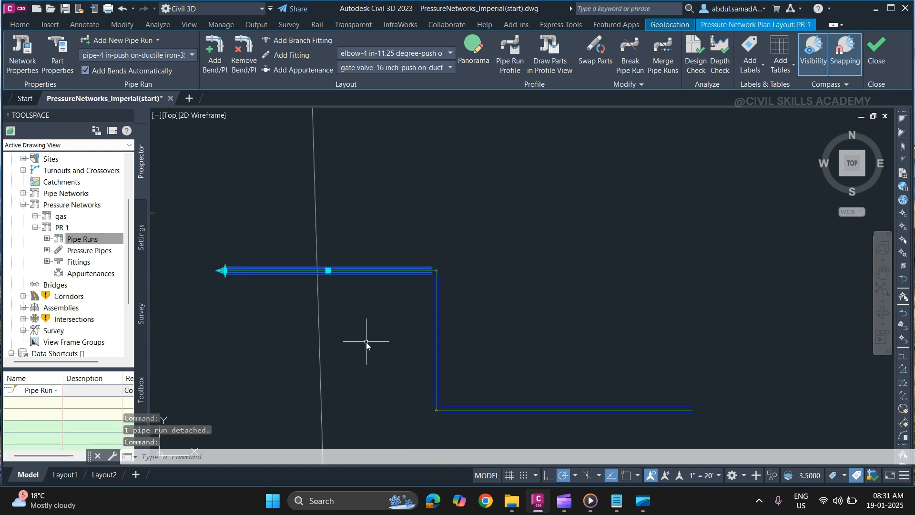
pyautogui.click(627, 83)
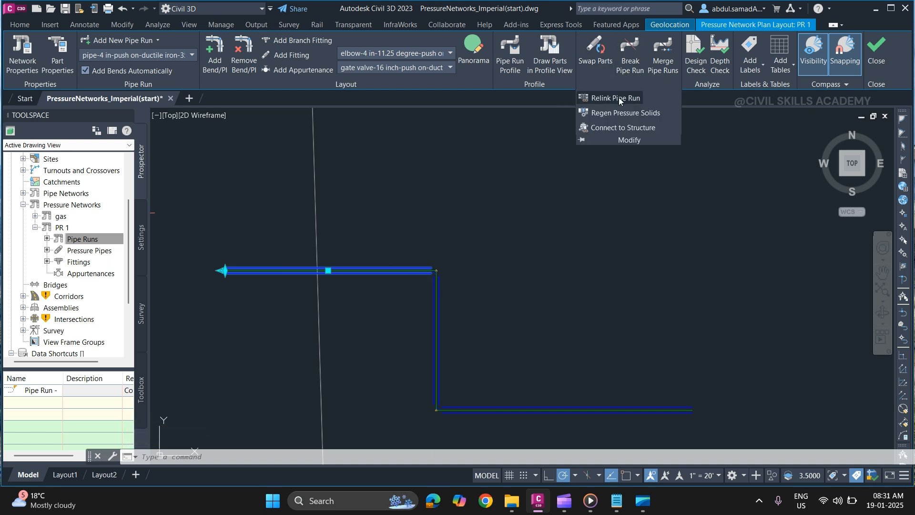
# Step: Relink the detached run to its pipes and fittings, using the alignment as its path
pyautogui.click(609, 97)
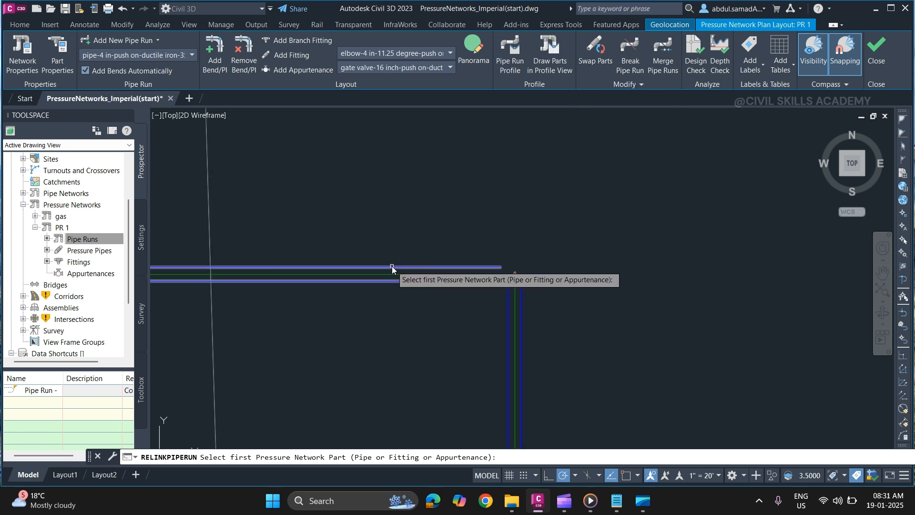
pyautogui.click(391, 268)
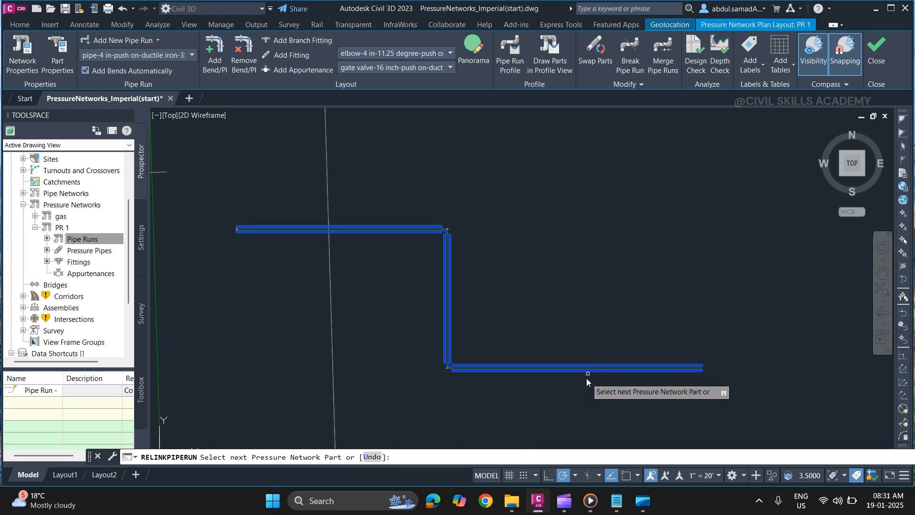
pyautogui.moveTo(451, 302)
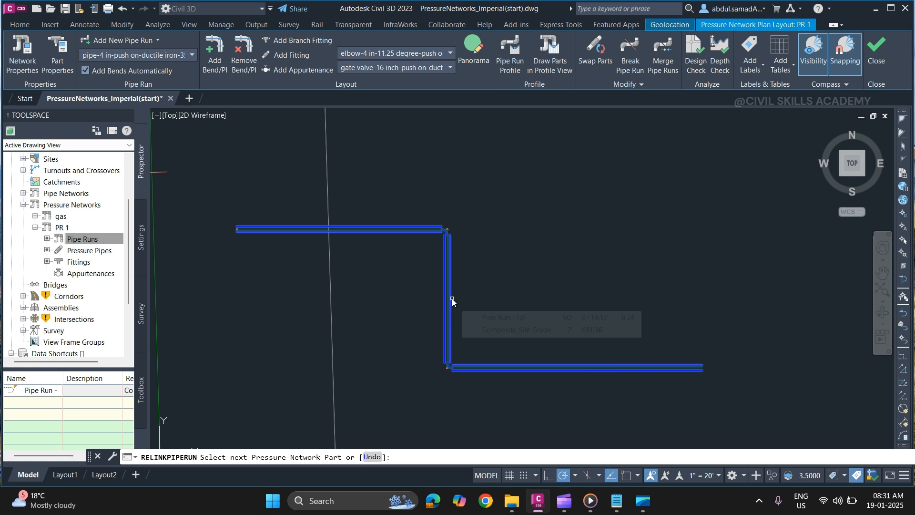
pyautogui.moveTo(474, 352)
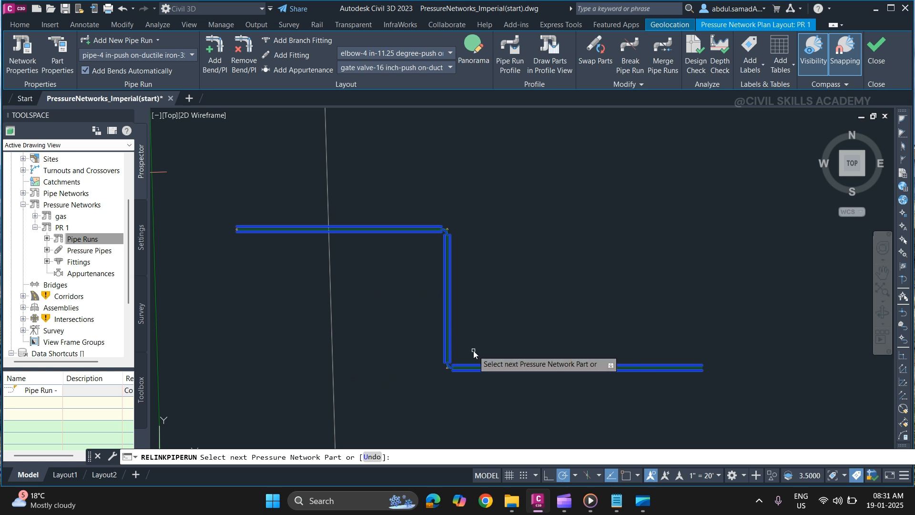
pyautogui.moveTo(474, 353)
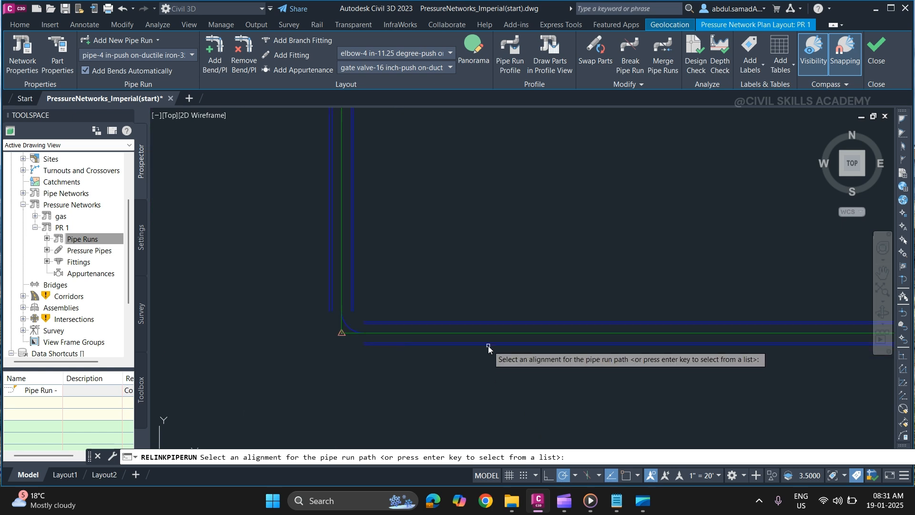
pyautogui.click(472, 335)
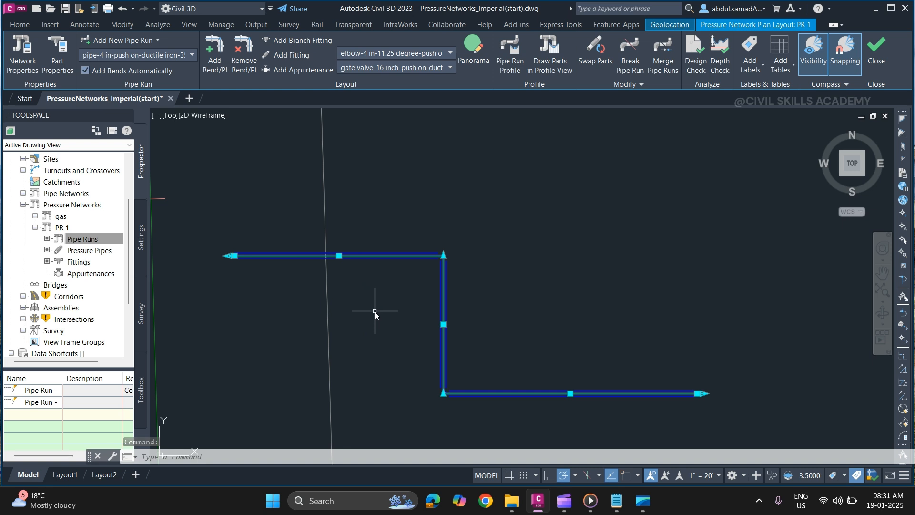
pyautogui.moveTo(380, 316)
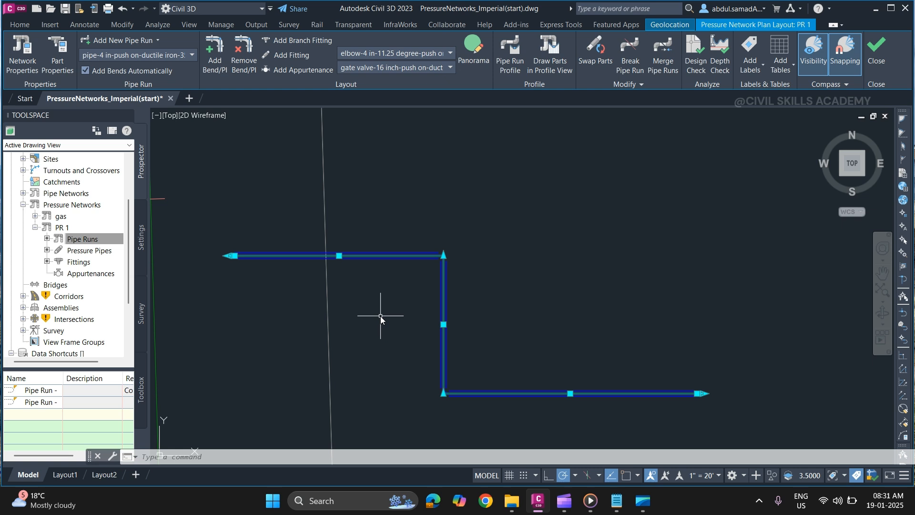
pyautogui.moveTo(380, 319)
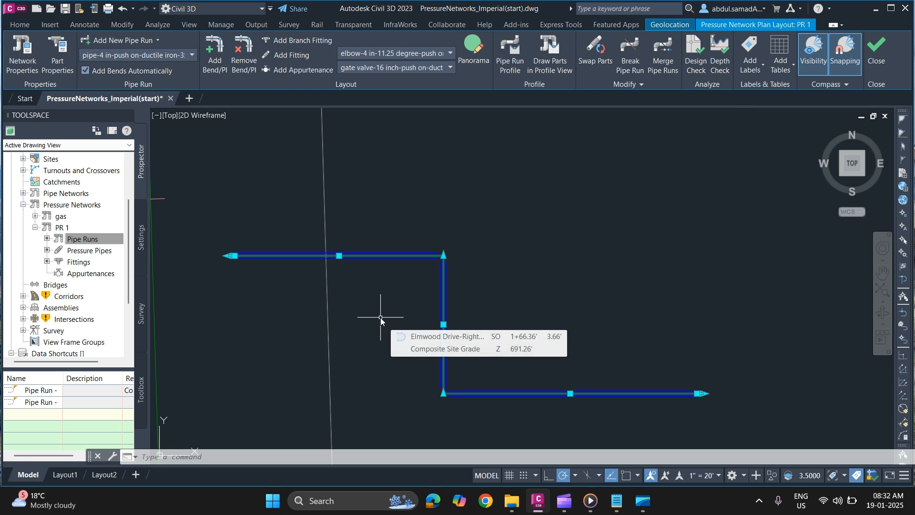
pyautogui.moveTo(380, 318)
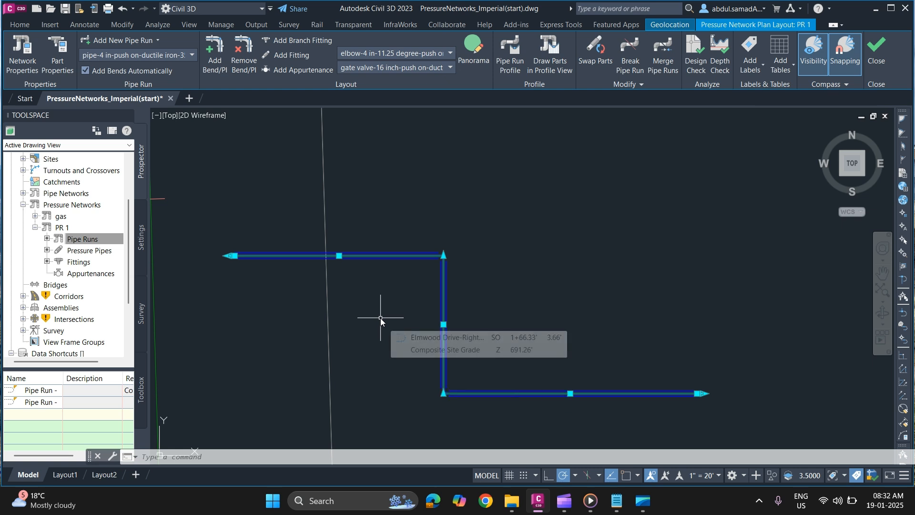